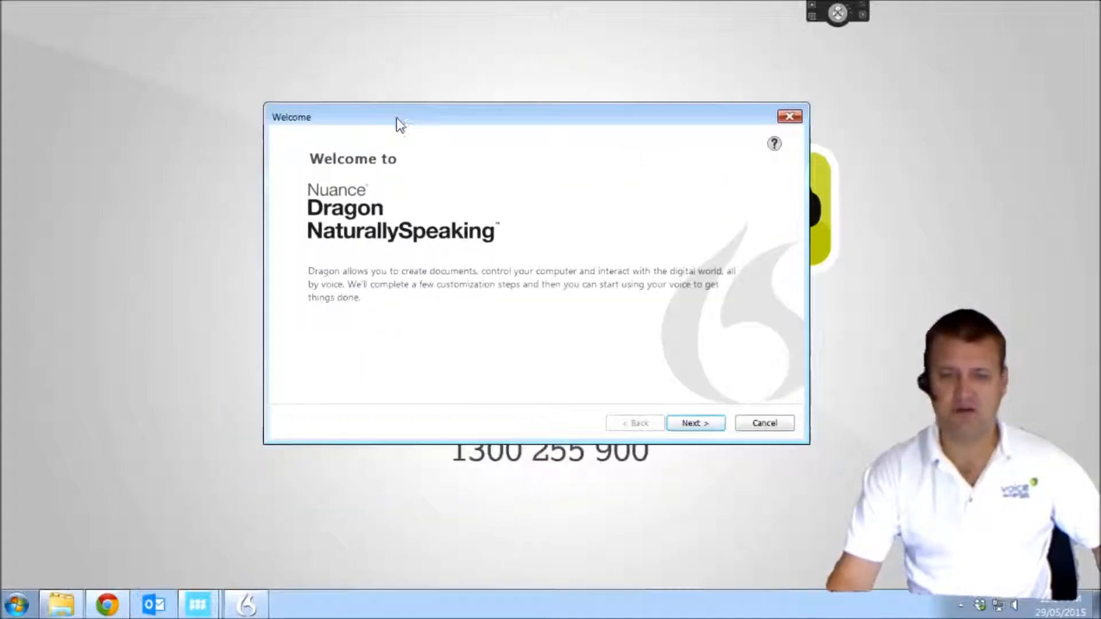
- Name the new profile 'Russel Bewsel' and choose the Australian Legal Vocabulary
click(695, 423)
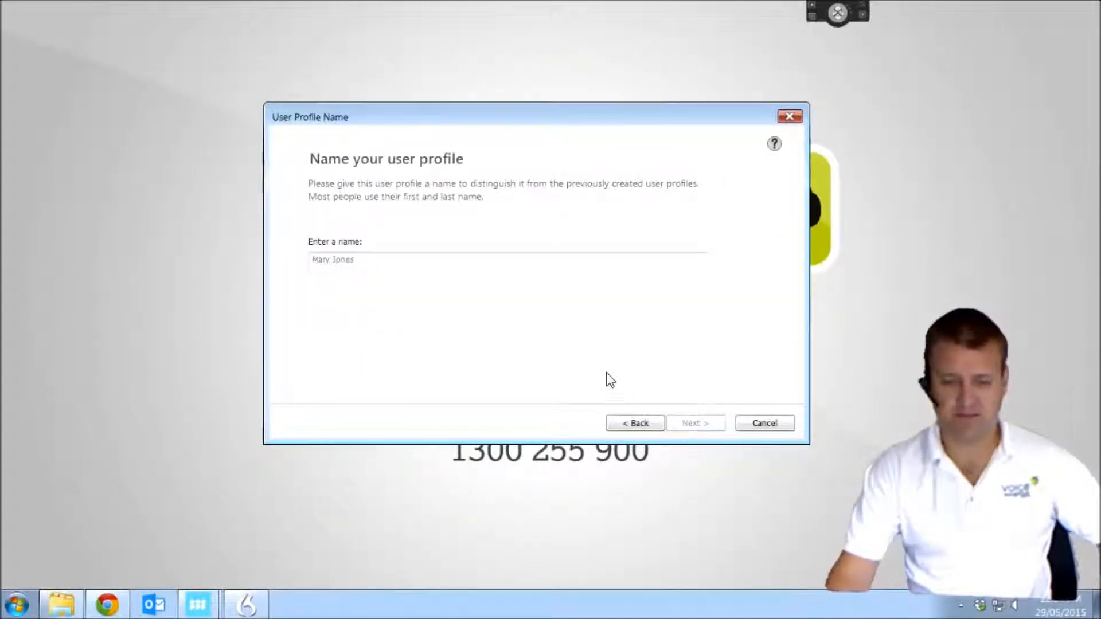
text(Russell)
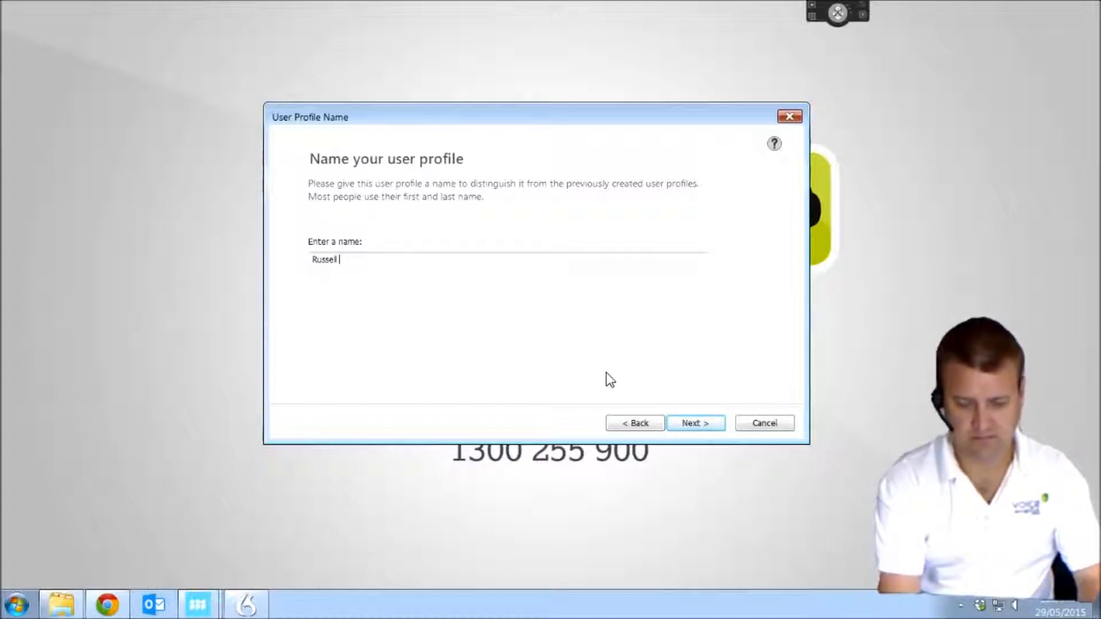
text(Bewsel)
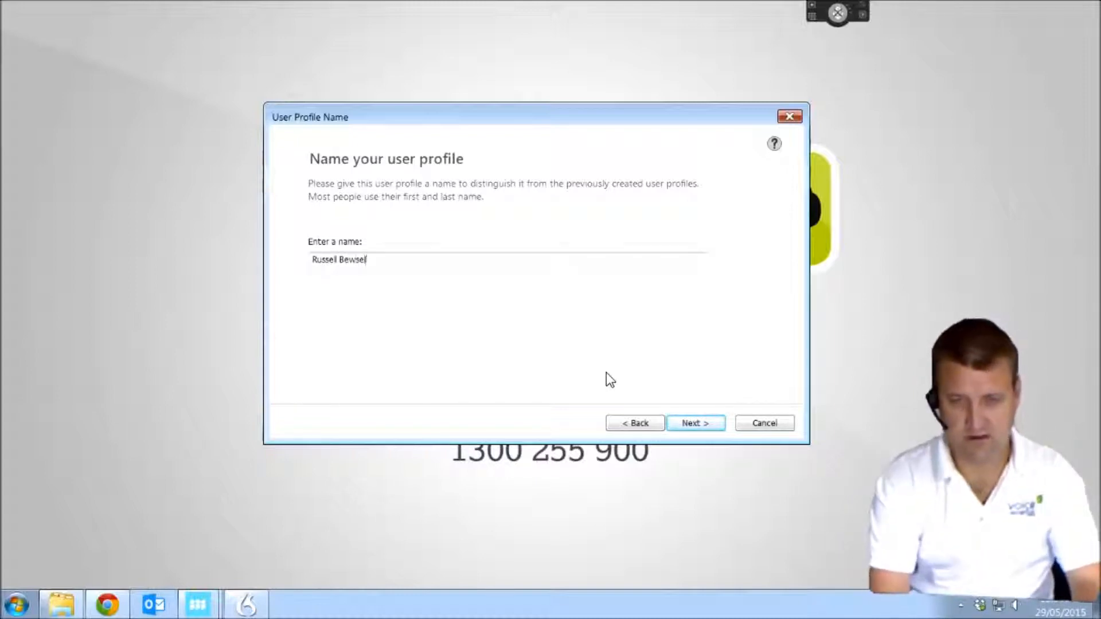
click(694, 423)
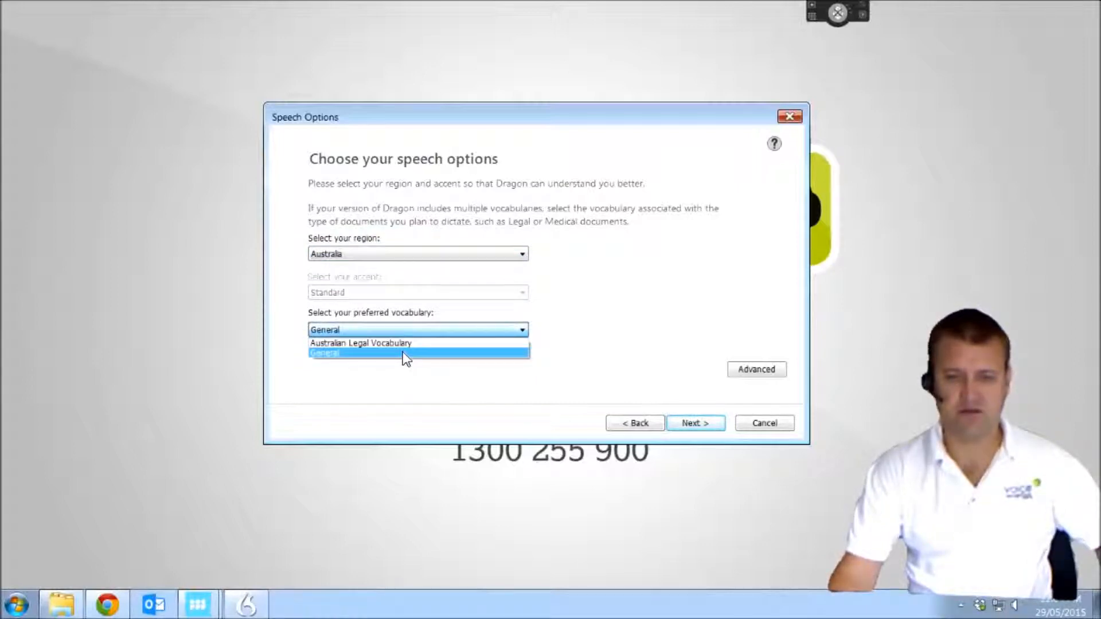
click(360, 343)
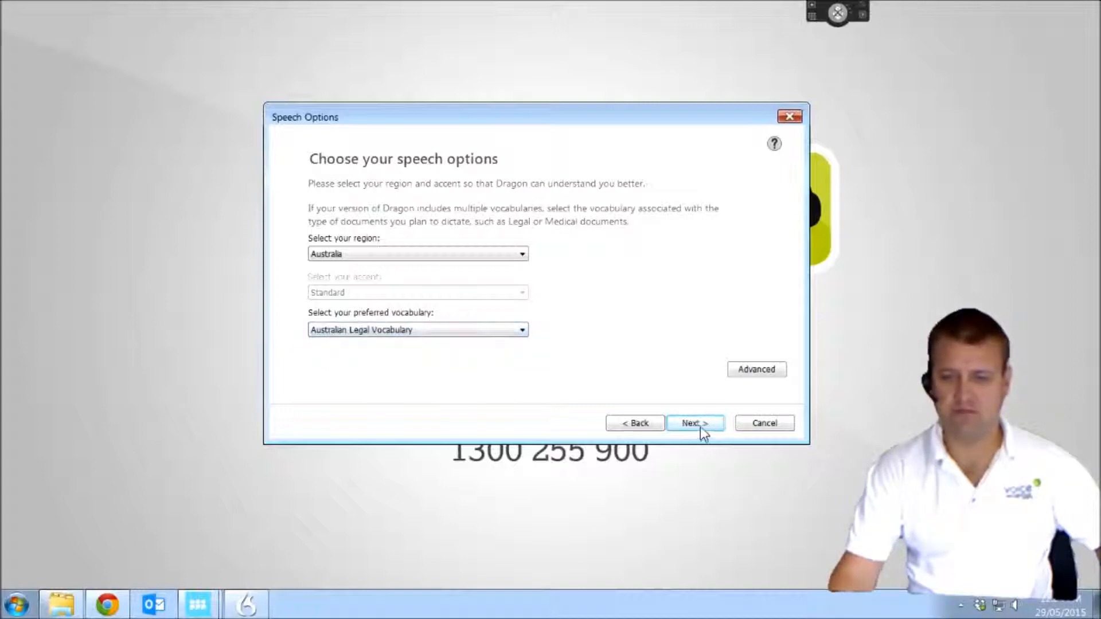
- Select Microphone: HD Wireless as the audio device and continue to positioning advice
click(695, 423)
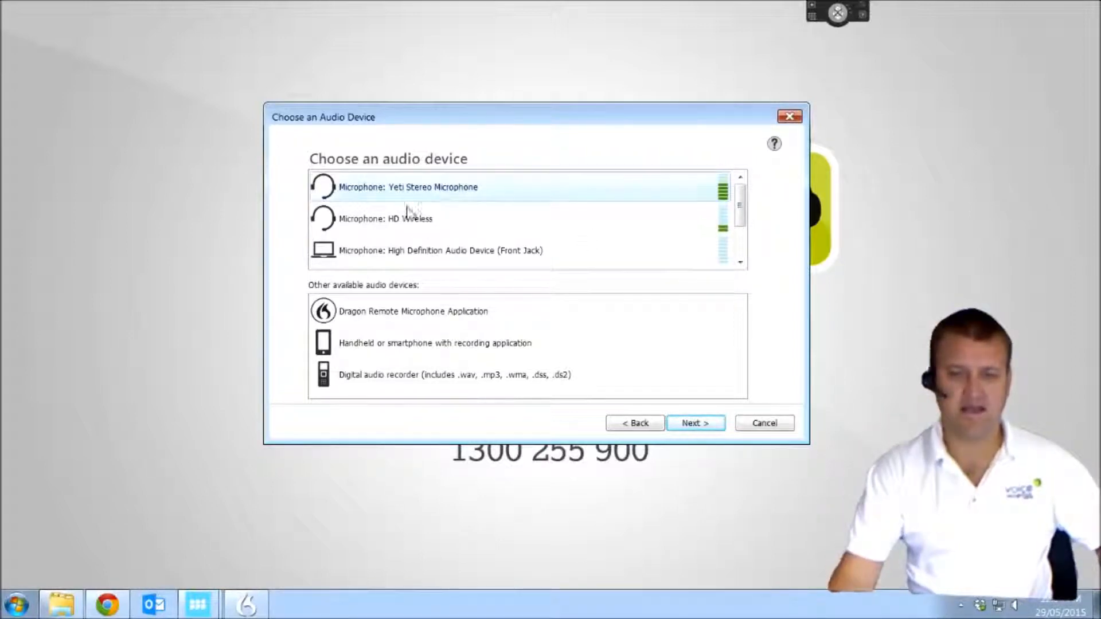
click(385, 218)
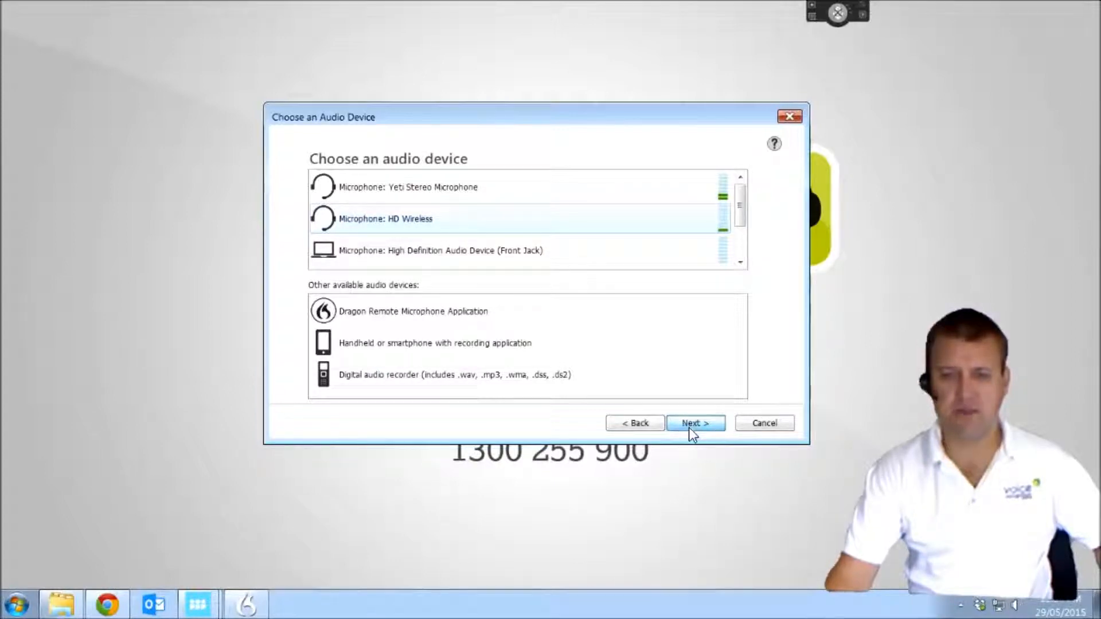
click(695, 423)
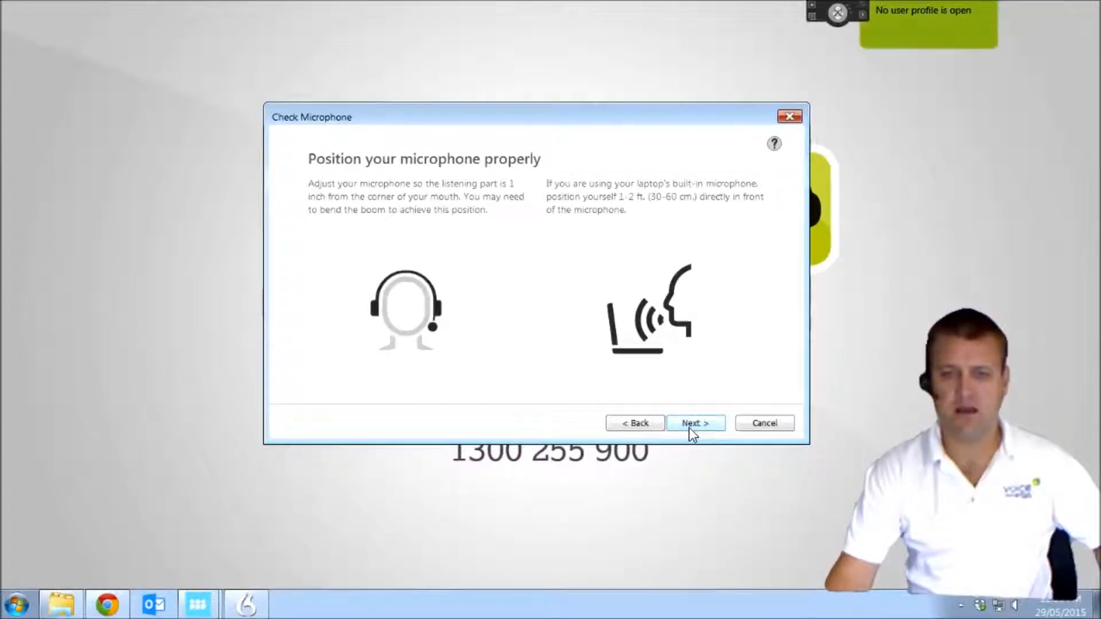
- Start the microphone check and read the configuration passage until Complete appears
click(695, 423)
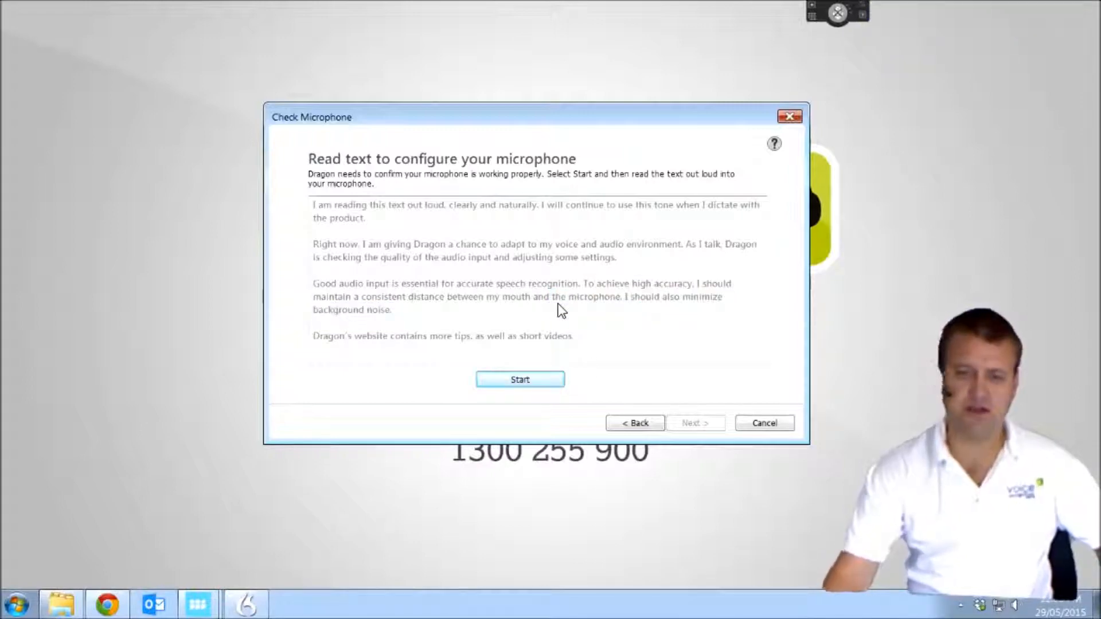
click(519, 379)
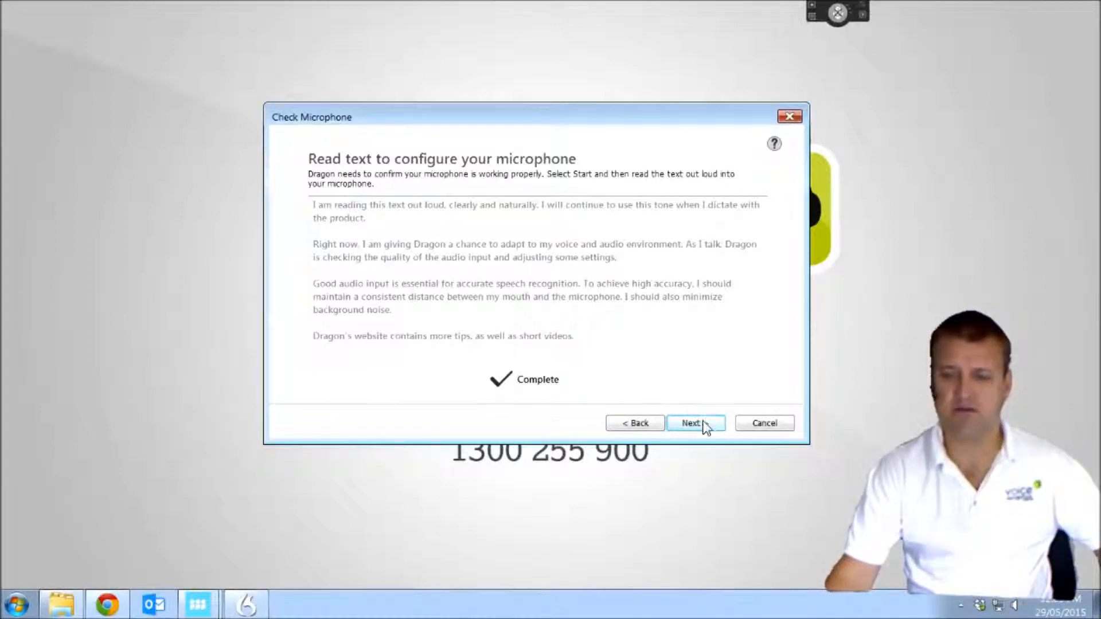
click(695, 423)
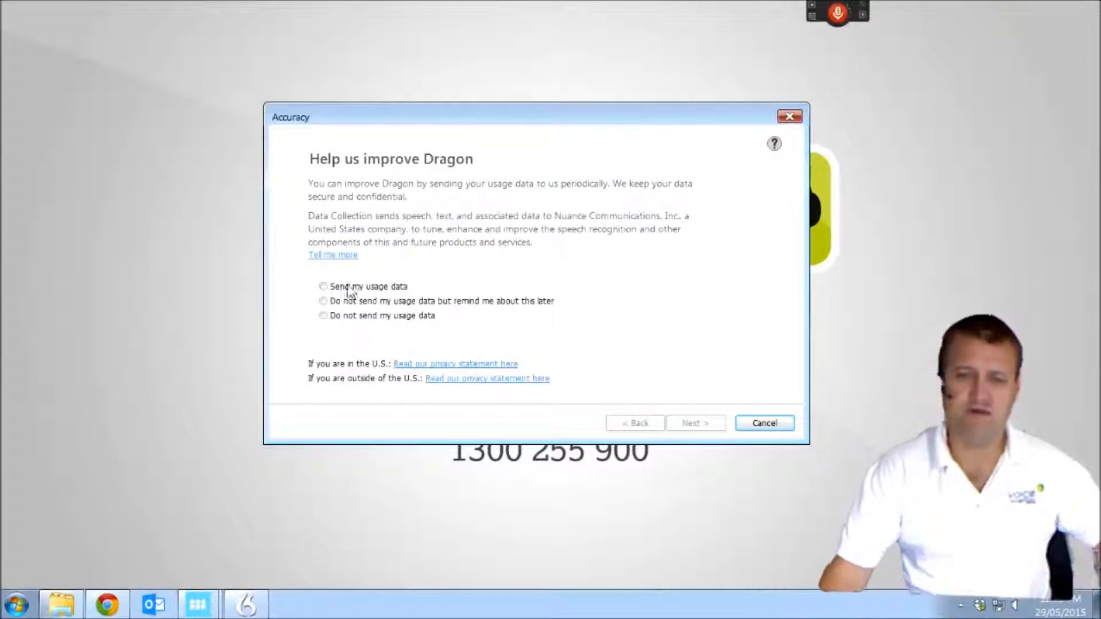
- Choose 'Do not send my usage data' and finish the setup wizard
click(323, 315)
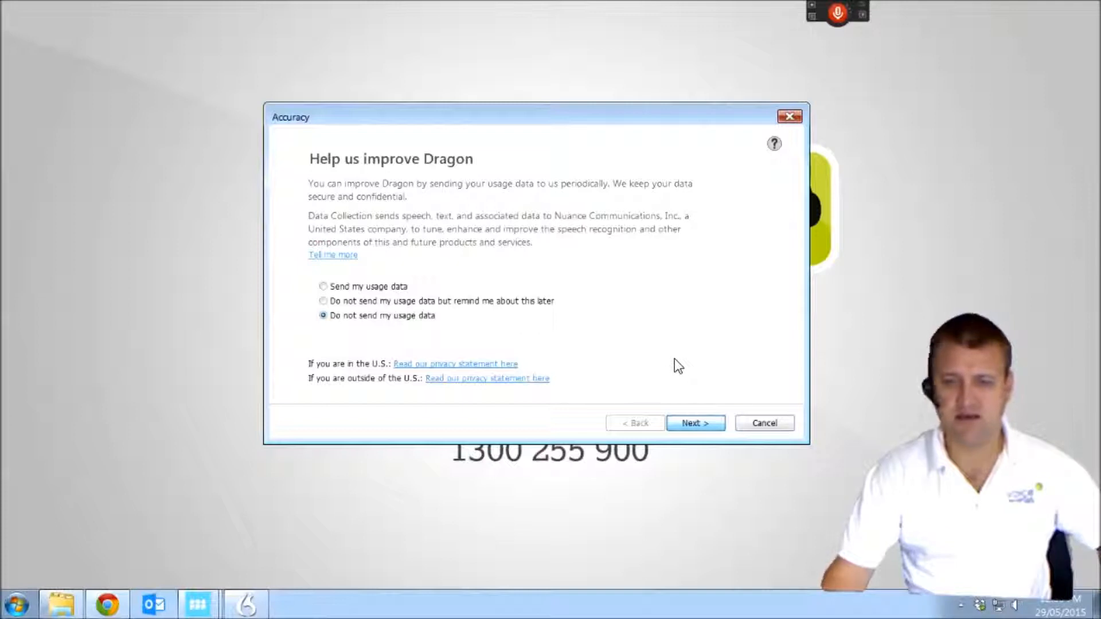
click(695, 423)
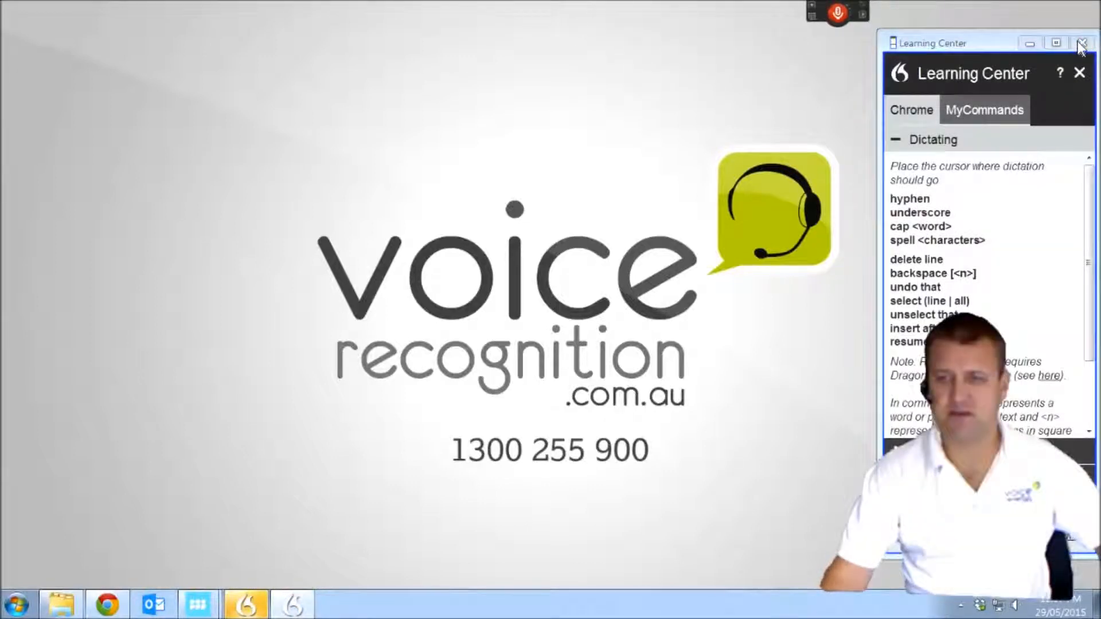
- Close the Learning Center and start a new blank Word 2013 document
click(1080, 44)
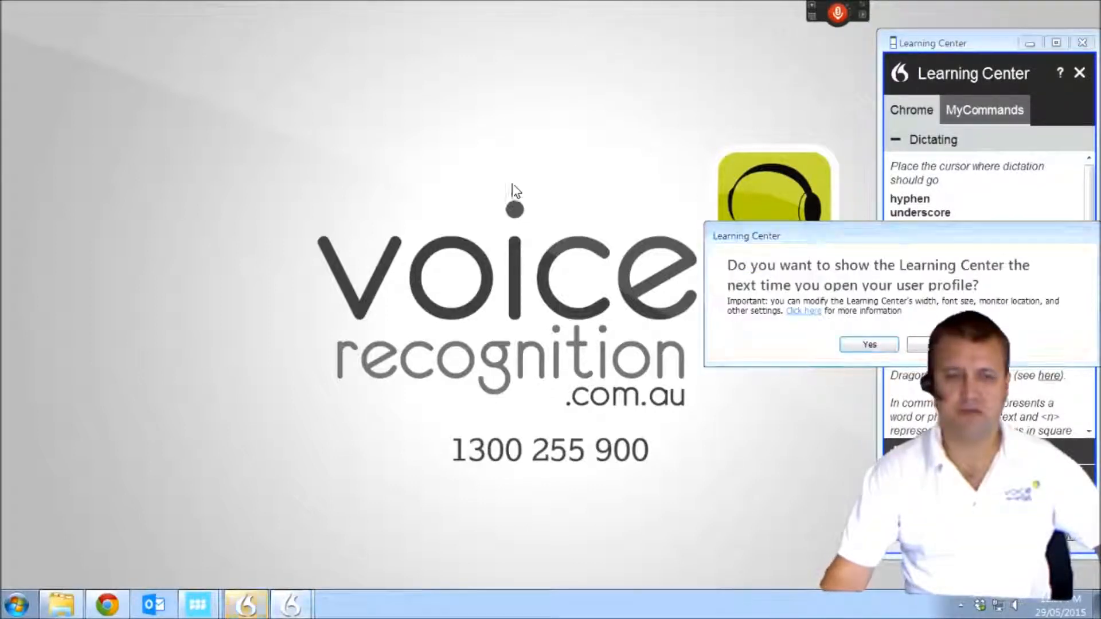
click(14, 605)
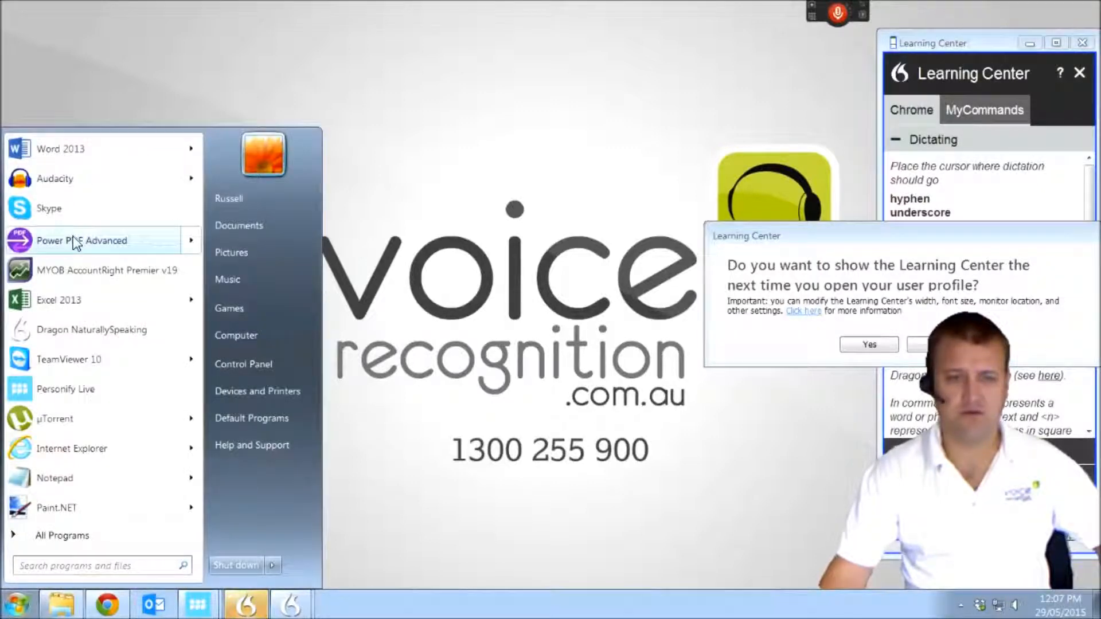
click(868, 344)
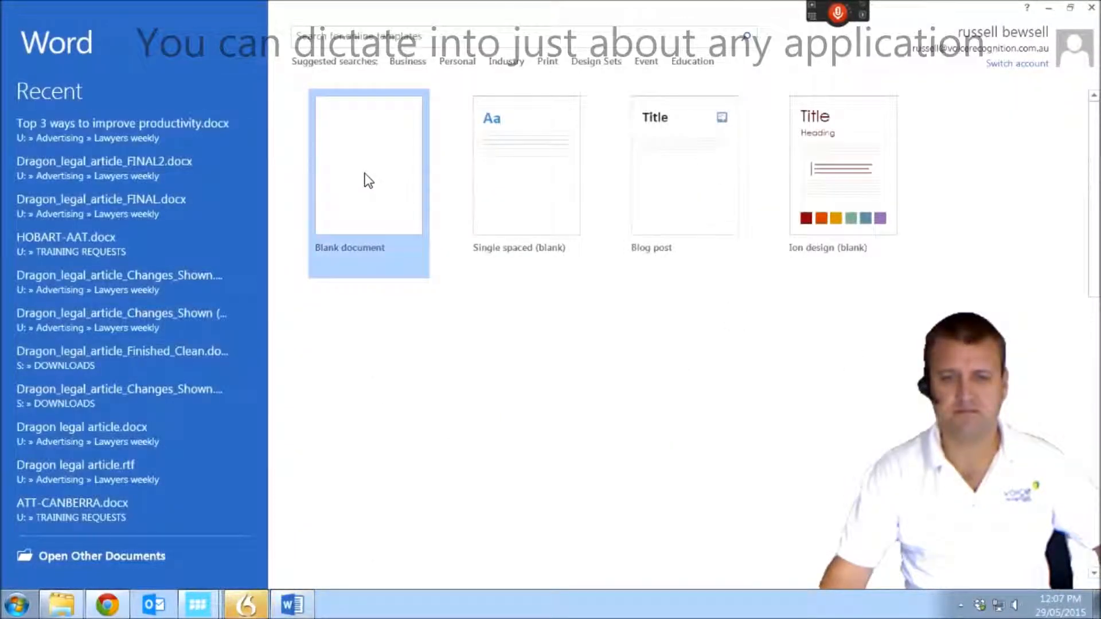
click(368, 165)
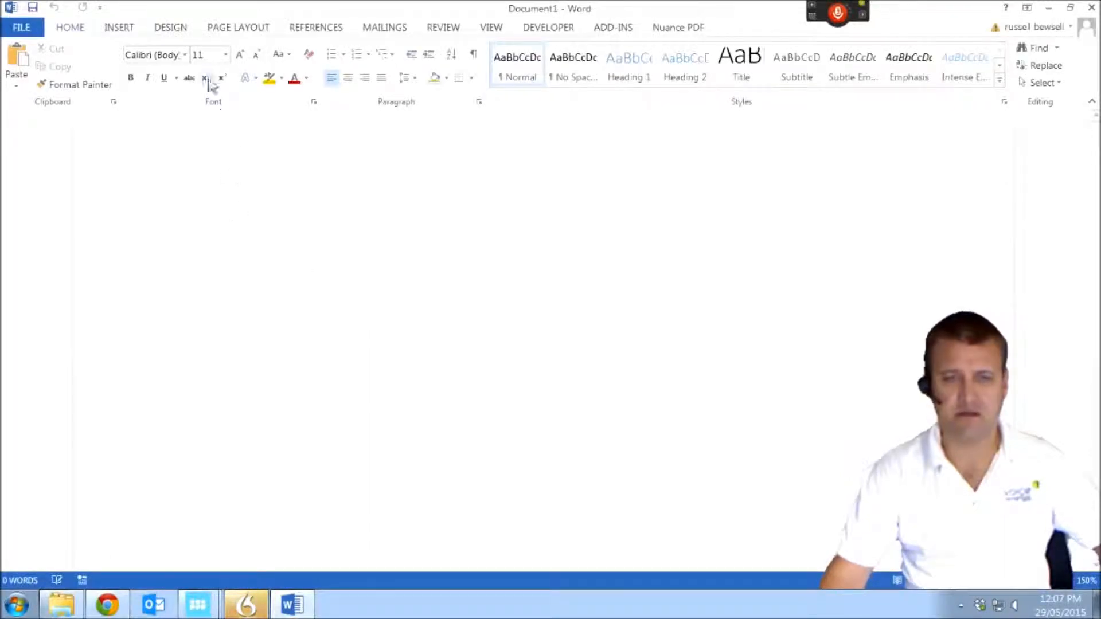
- Set the document's font size to 18 points
click(225, 54)
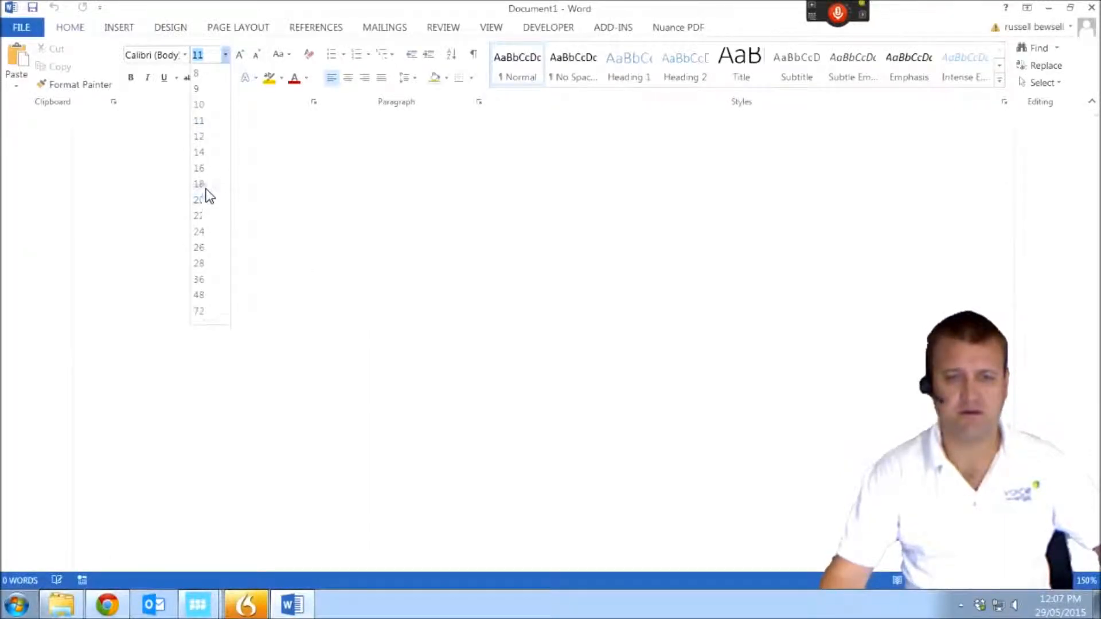
click(198, 184)
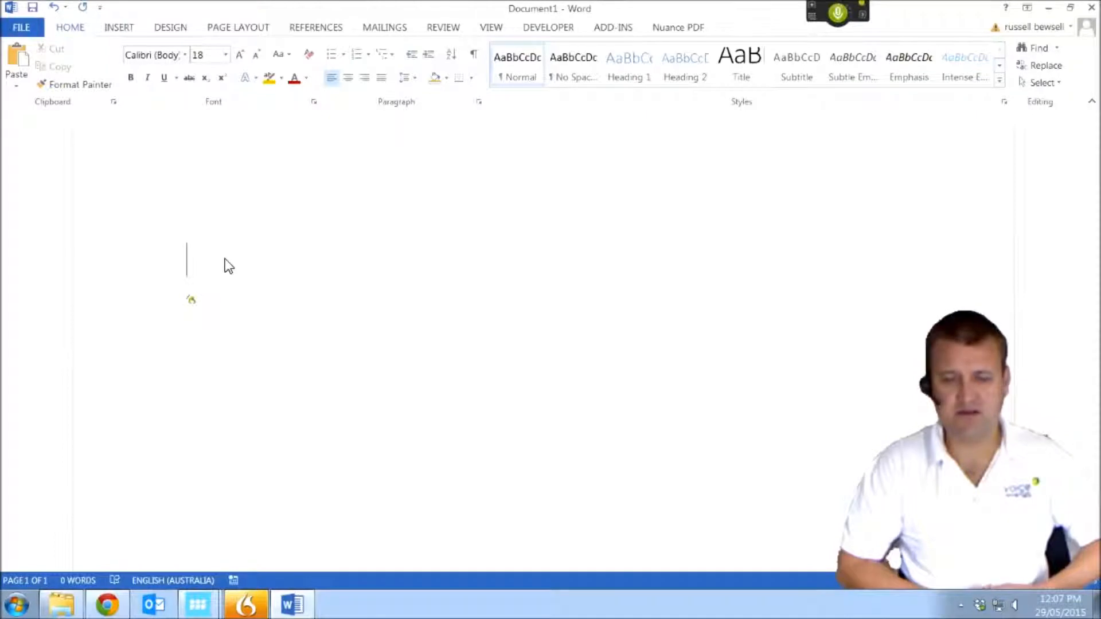
- Dictate the paragraph from 'I'm now dictating directly into Microsoft Word' to 'never heard me speak before.'
text(I'm now dictating directly into Microsoft Word.)
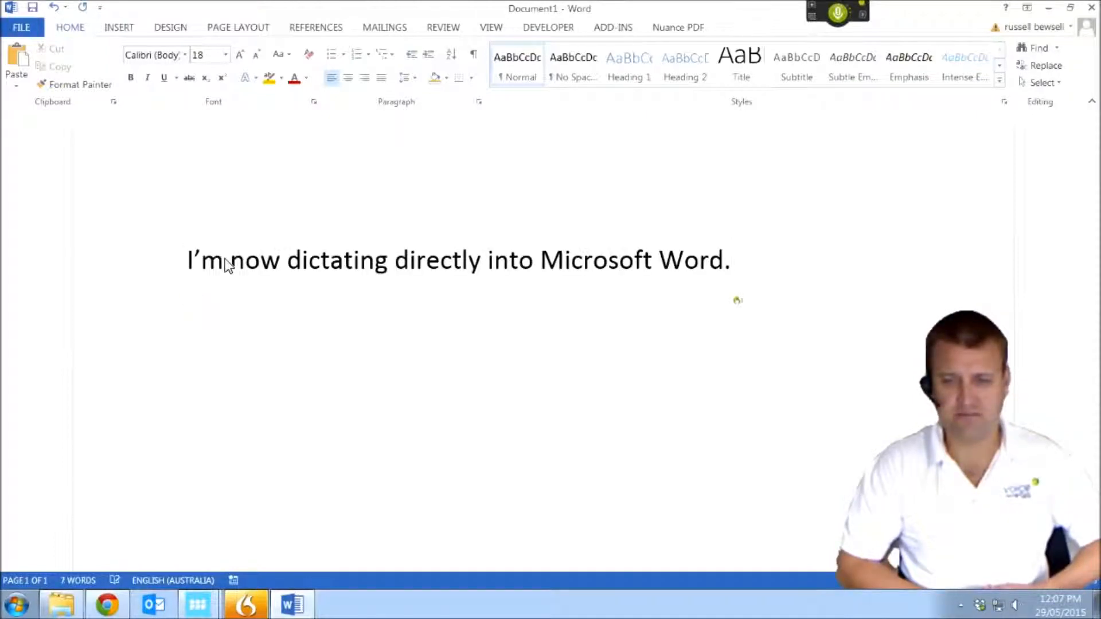
text(As you can see the text is almost appearing immediately onto the screen.)
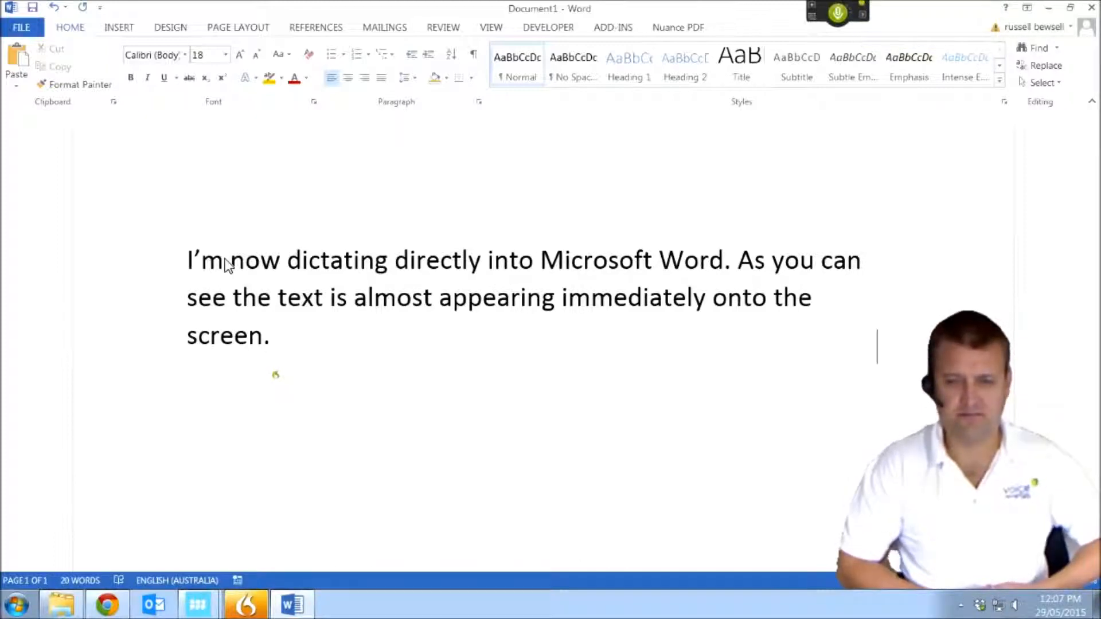
text(You can dictate into almost any application on your Windows computer.)
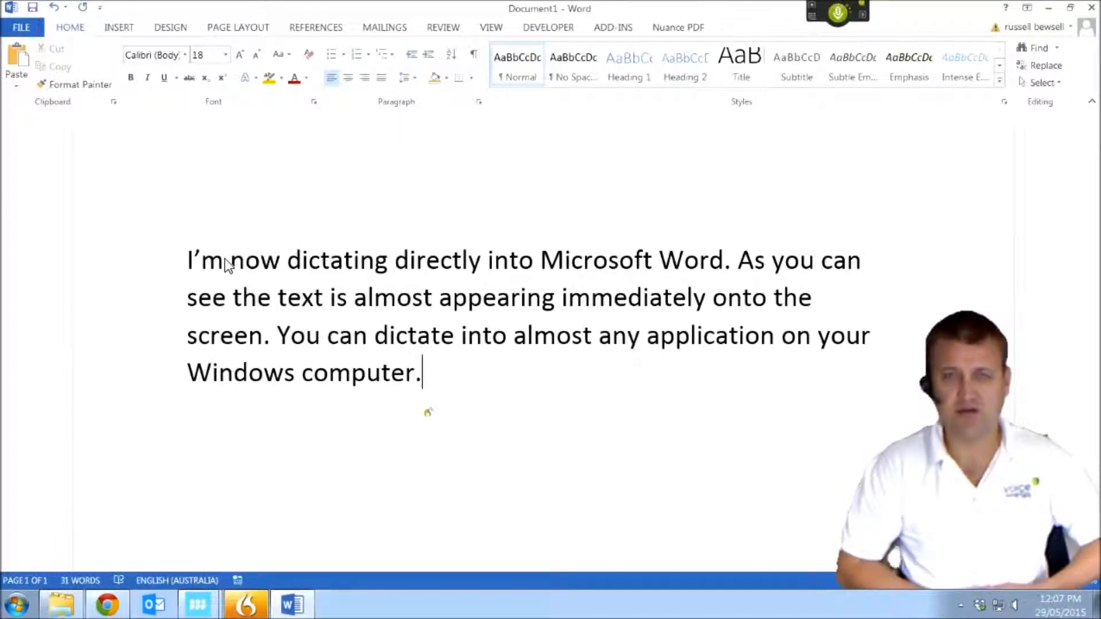
text(Sometimes the program will make a mistake,)
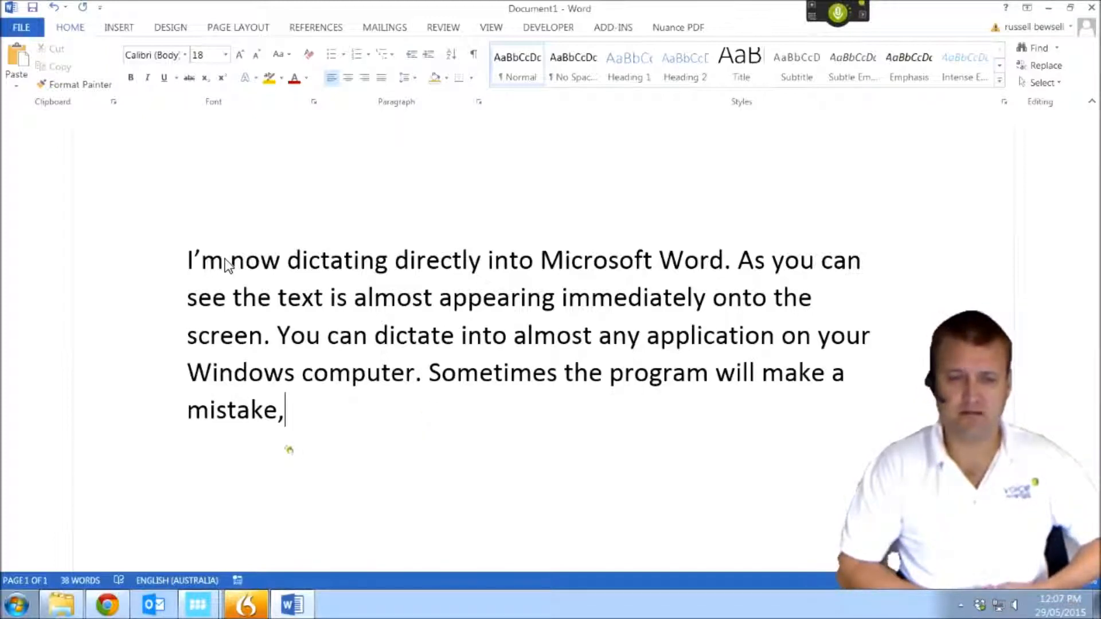
text(and we need to correct it.)
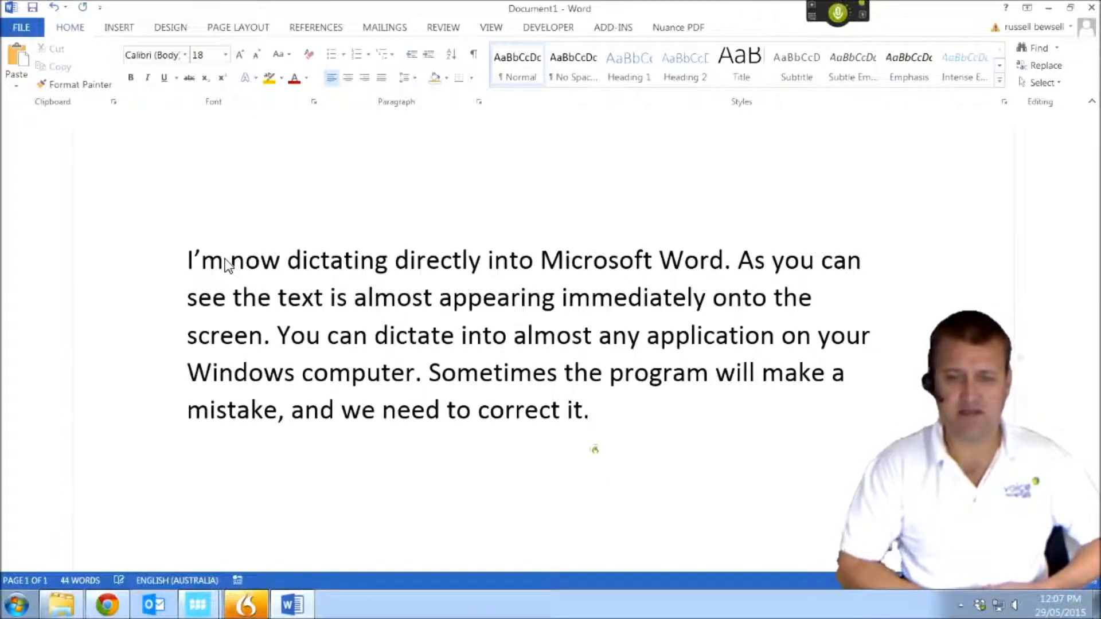
text(By making those directions we are teaching a program about our voice)
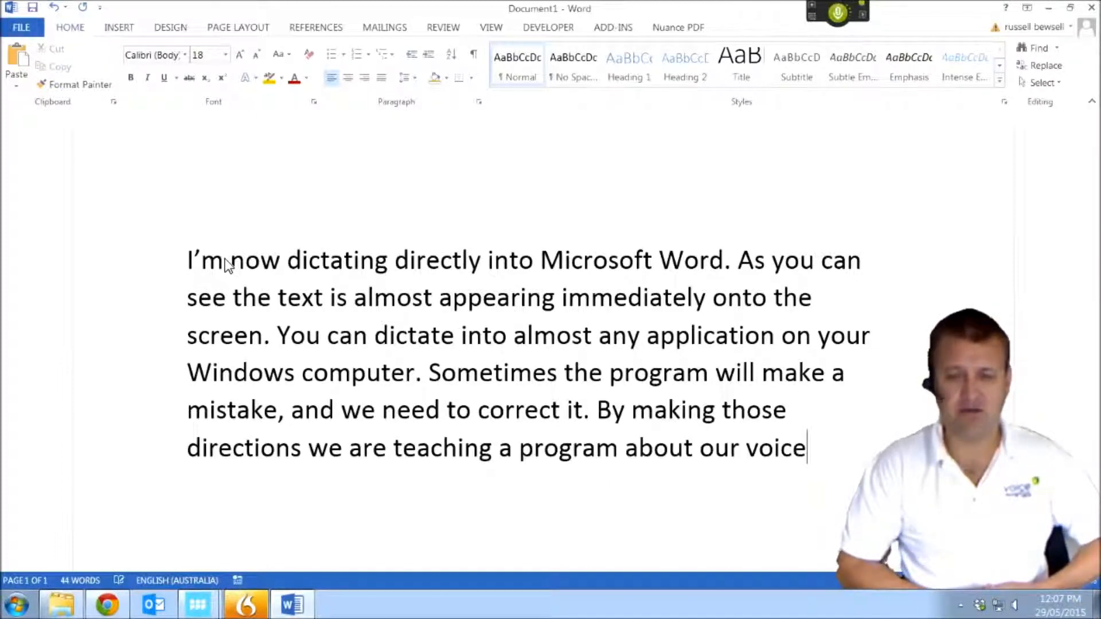
text(and Dragon will become more accurate very quickly.)
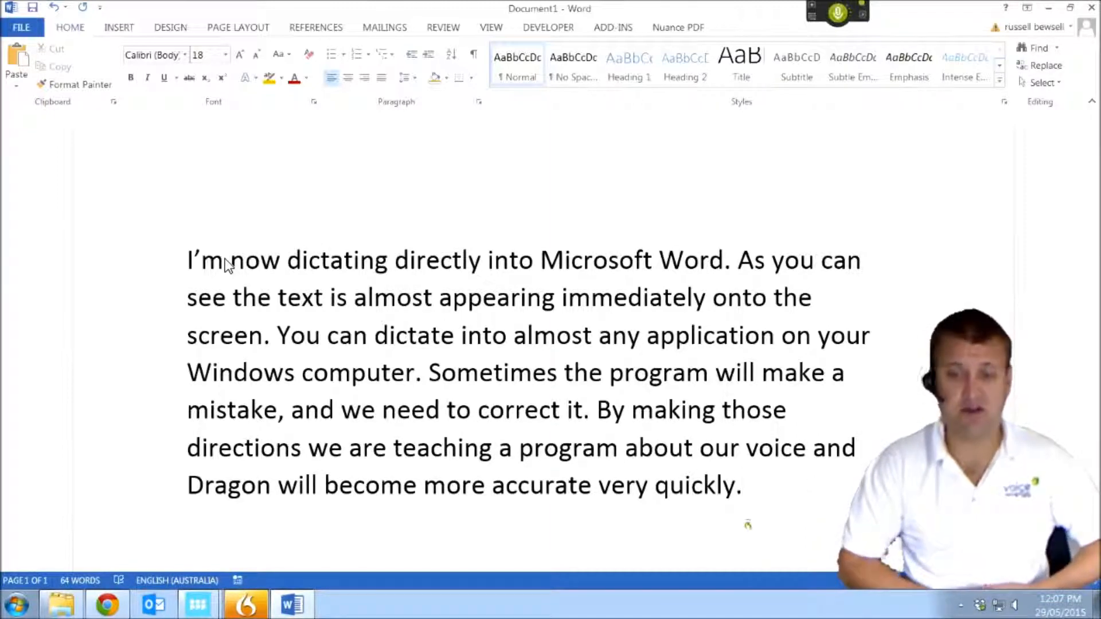
text(However you can see that it's quite accurate considering it's never heard me speak before.)
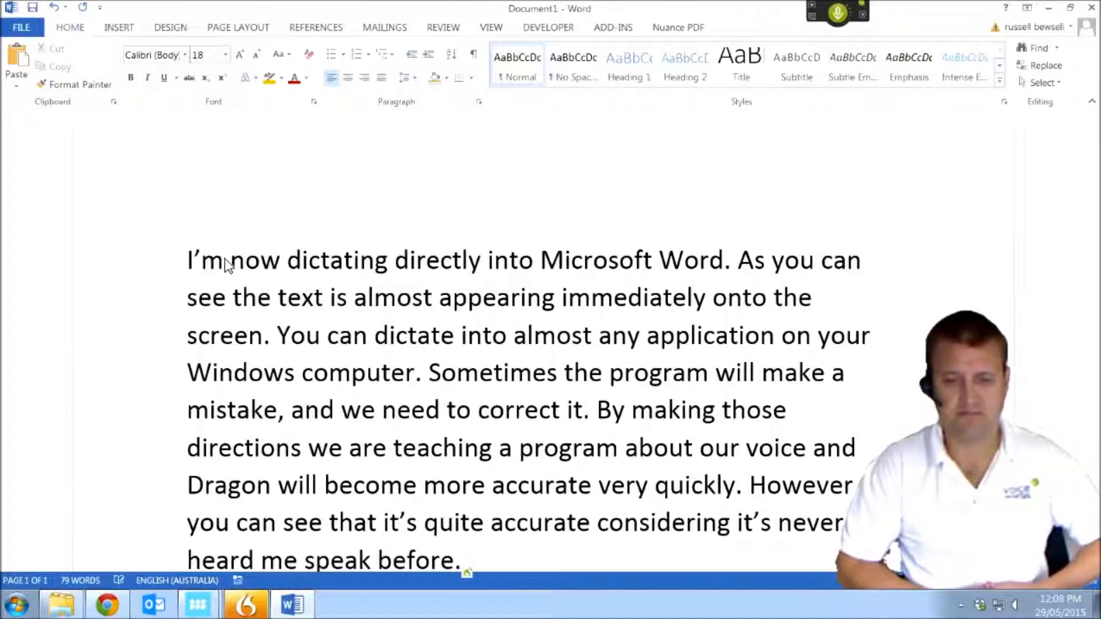
- Dictate 'Please visit our website for more information:' then 'voice recognition.com.au' in bold, and put Dragon to sleep
scroll(down, 3)
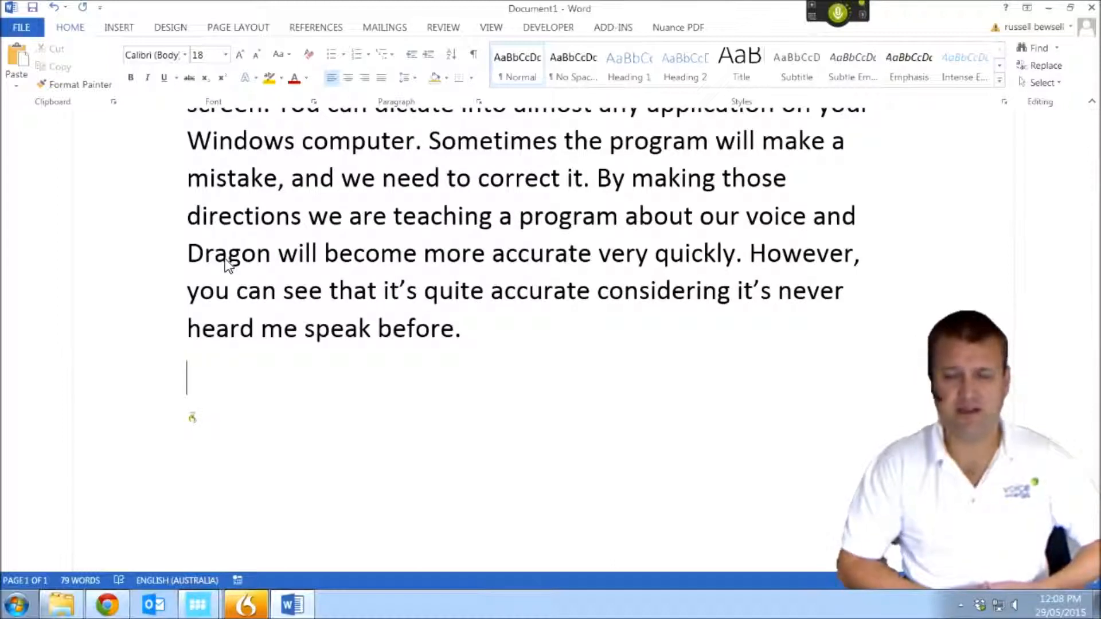
text(Please visit our website for more information)
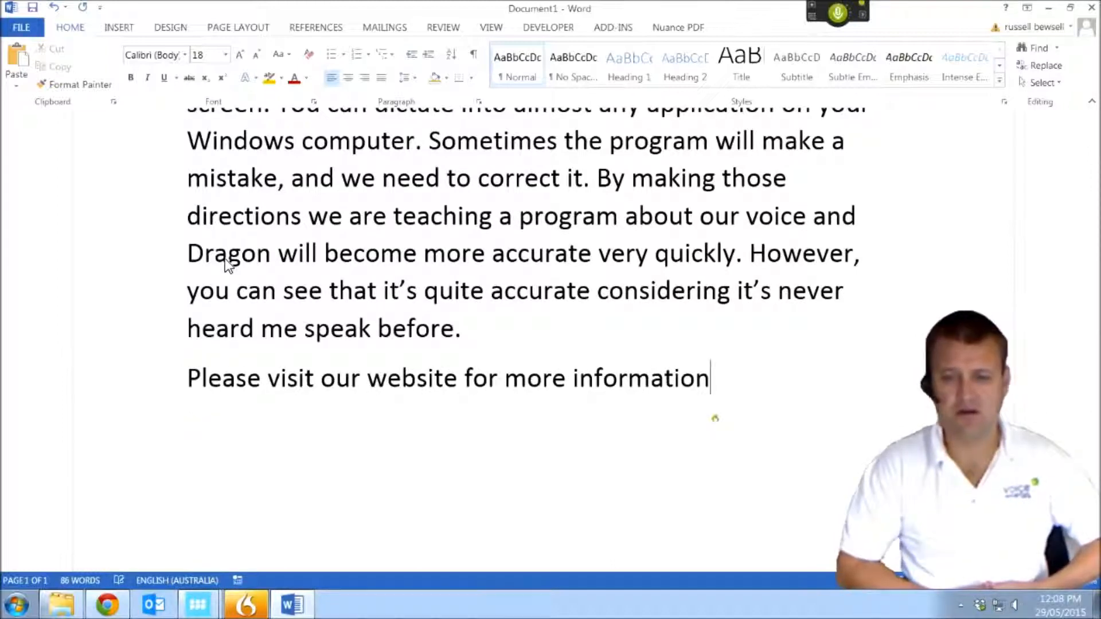
text(:)
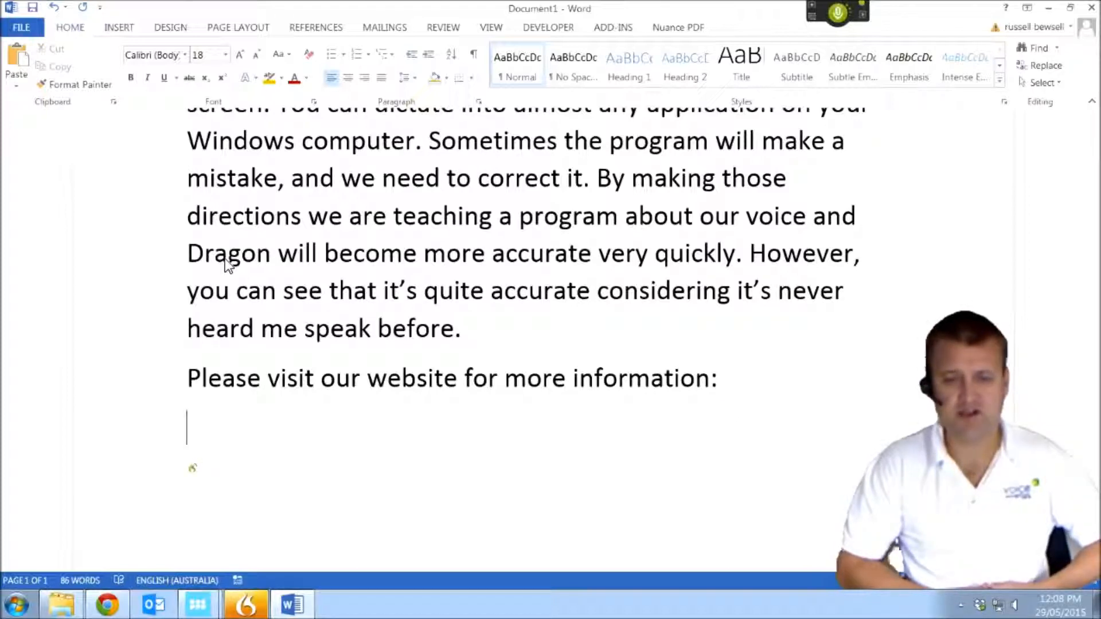
text(voice recognition.com.au)
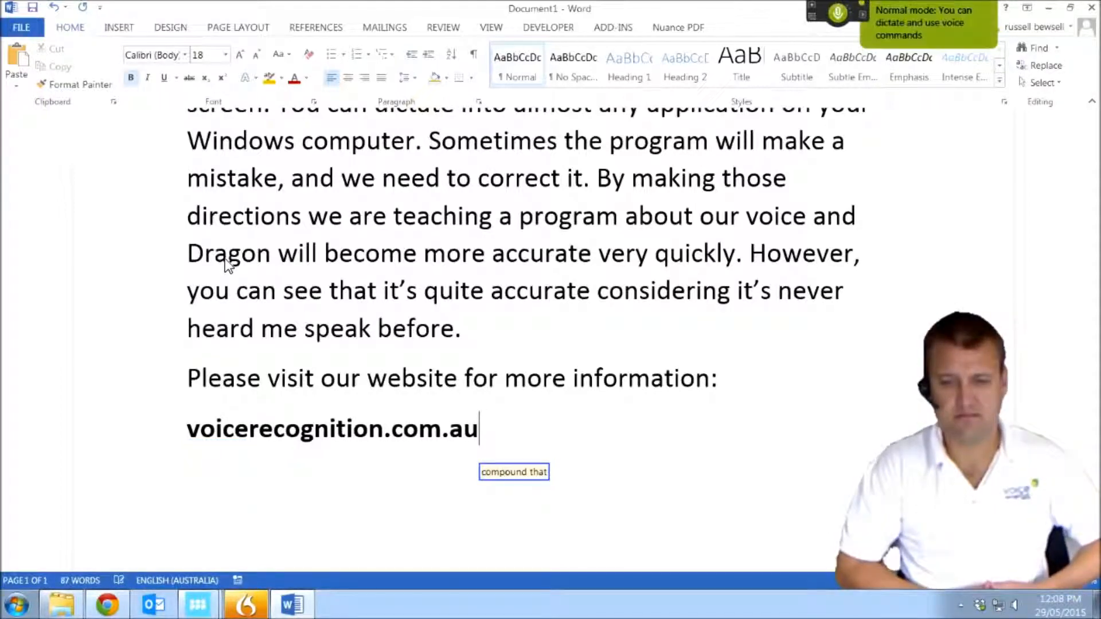
text(go to sleep)
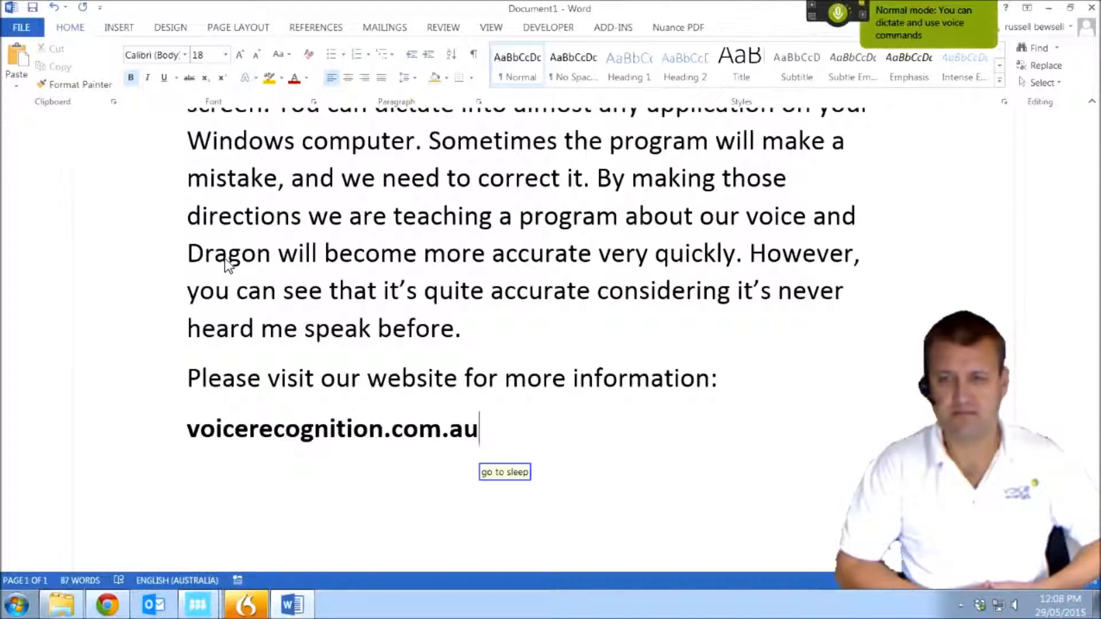